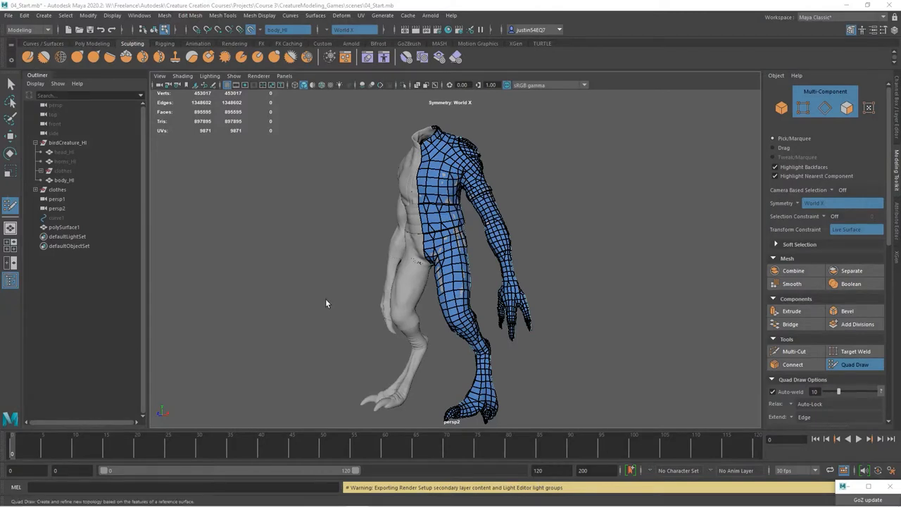
# Step: Orbit the model to view the torso retopology from another side
pyautogui.moveTo(326, 304); pyautogui.dragTo(624, 273)
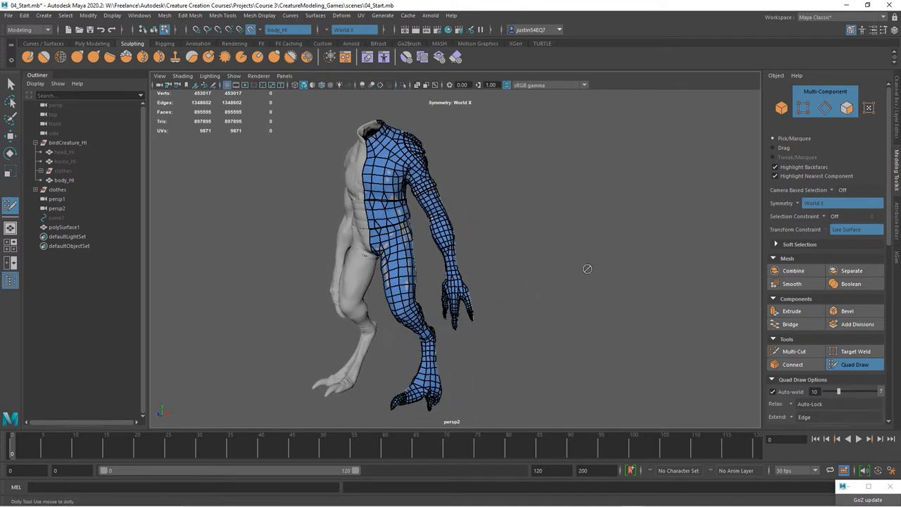
pyautogui.moveTo(590, 197)
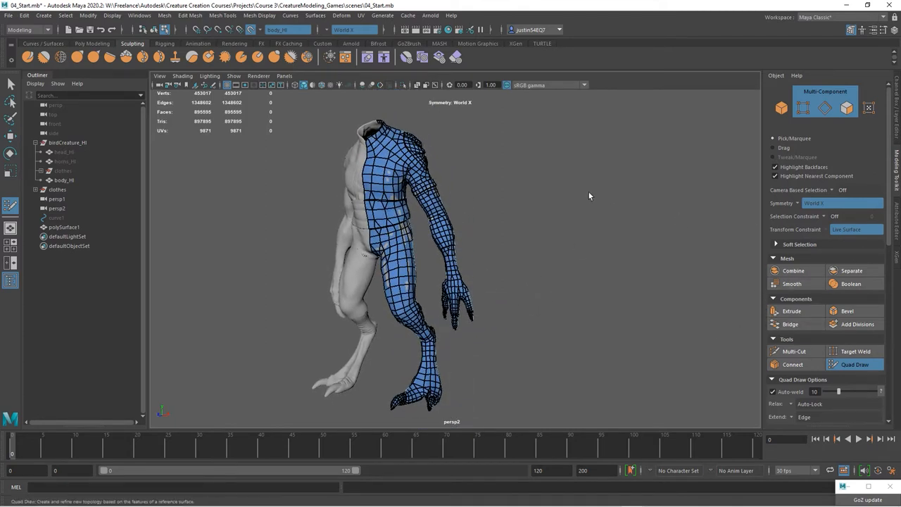
pyautogui.moveTo(523, 230)
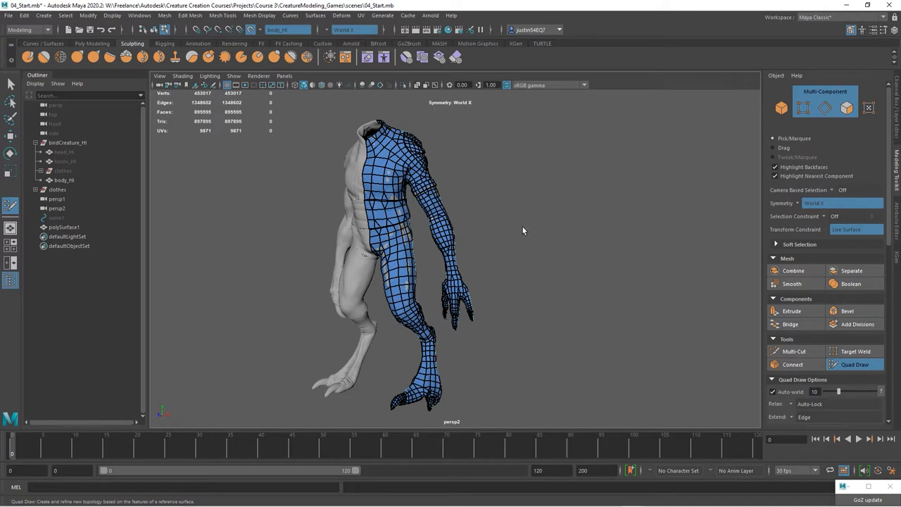
pyautogui.moveTo(556, 432)
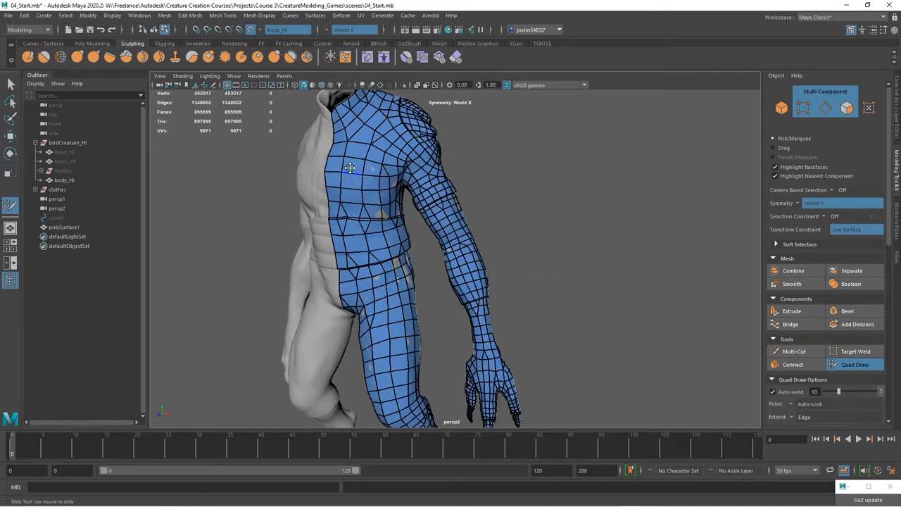
pyautogui.moveTo(352, 223)
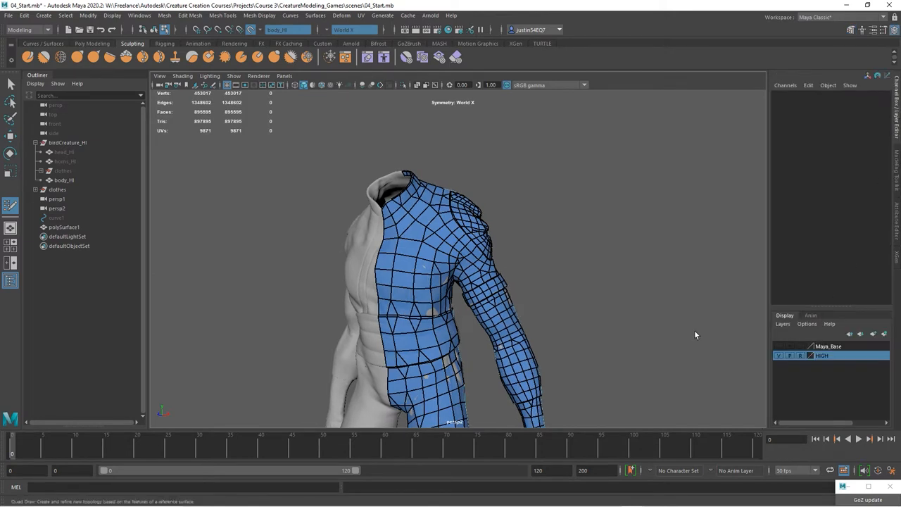
# Step: Hide the high-res body sculpt in the Outliner and select the head sculpt to make it Live
pyautogui.click(63, 152)
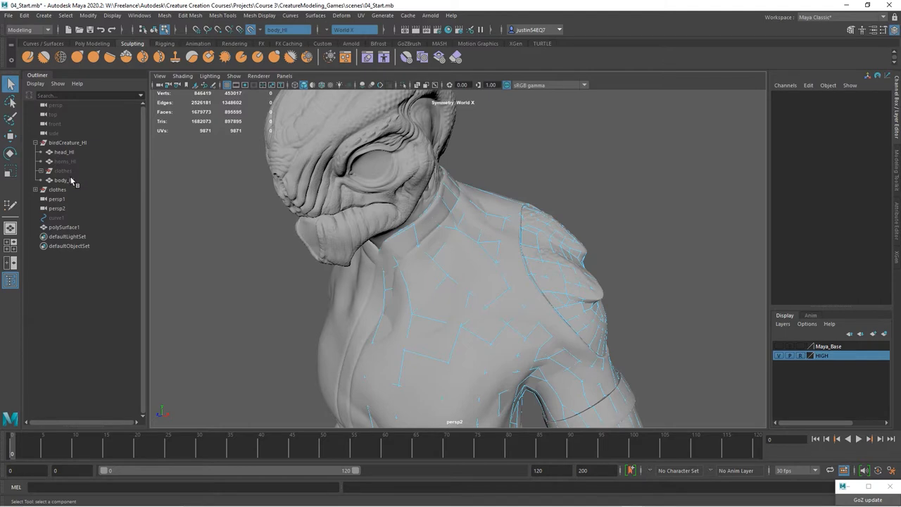
pyautogui.click(65, 152)
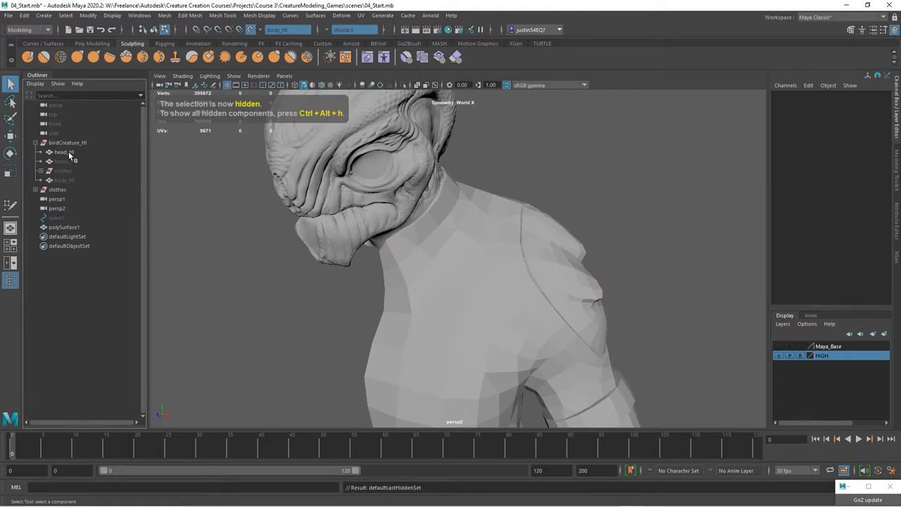
pyautogui.click(64, 152)
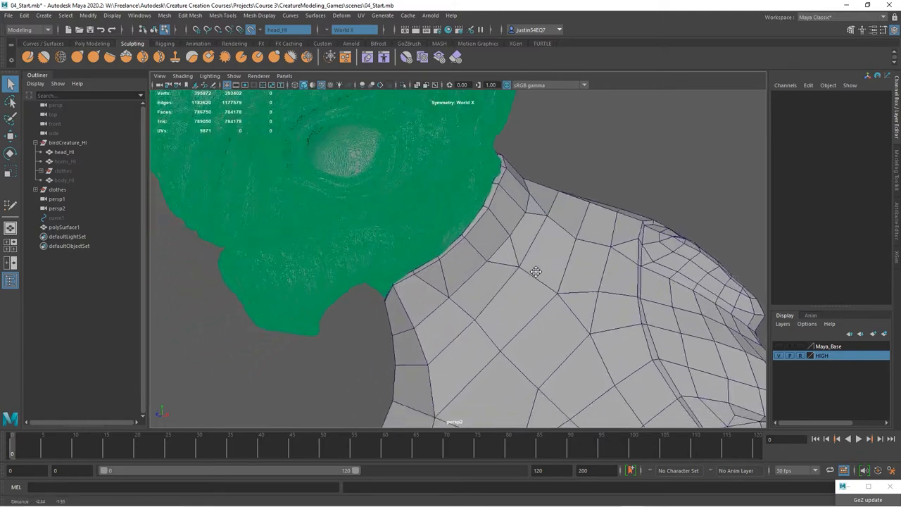
# Step: Orbit and zoom around the neck seam where the torso mesh meets the live head
pyautogui.moveTo(535, 271); pyautogui.dragTo(419, 280)
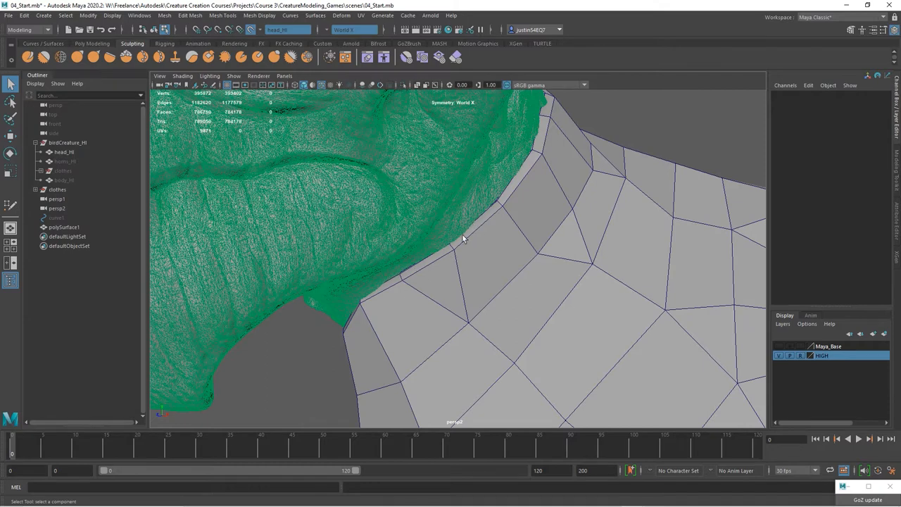
pyautogui.moveTo(444, 264)
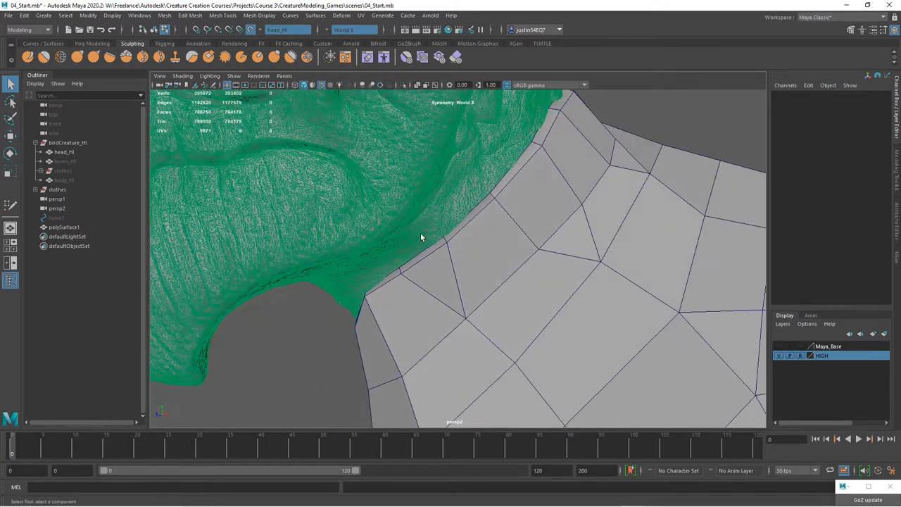
pyautogui.moveTo(419, 236); pyautogui.dragTo(448, 236)
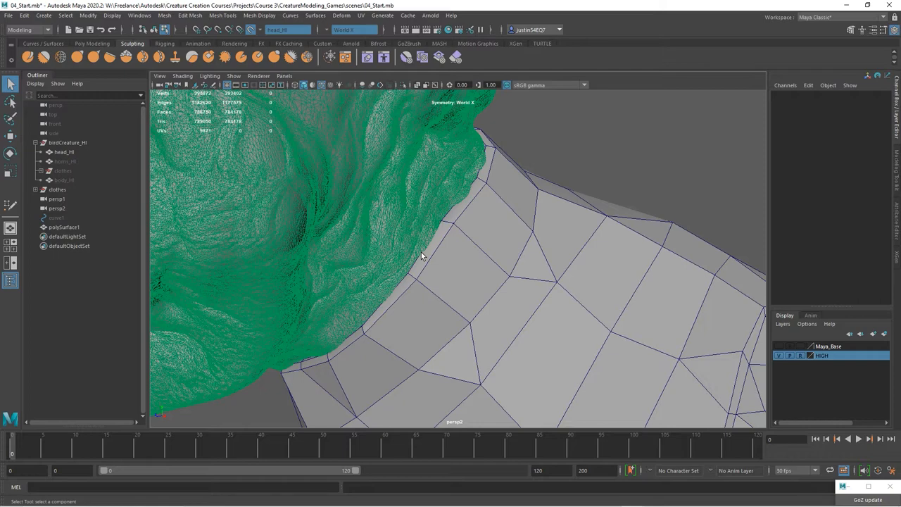
pyautogui.moveTo(422, 253); pyautogui.dragTo(425, 299)
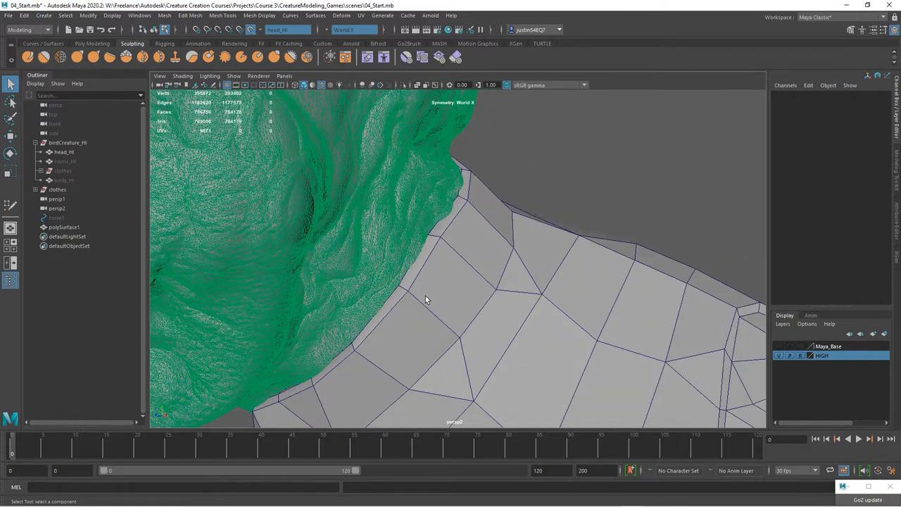
pyautogui.moveTo(425, 300); pyautogui.dragTo(439, 231)
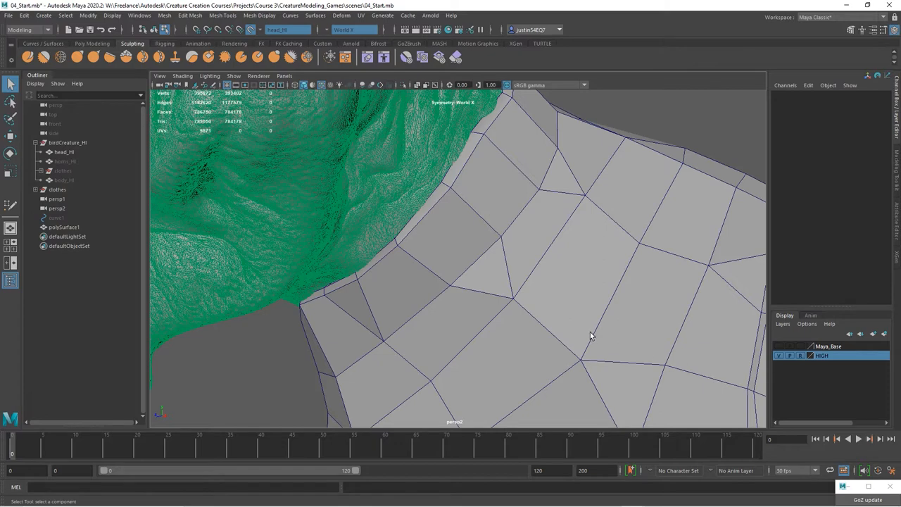
pyautogui.moveTo(365, 226)
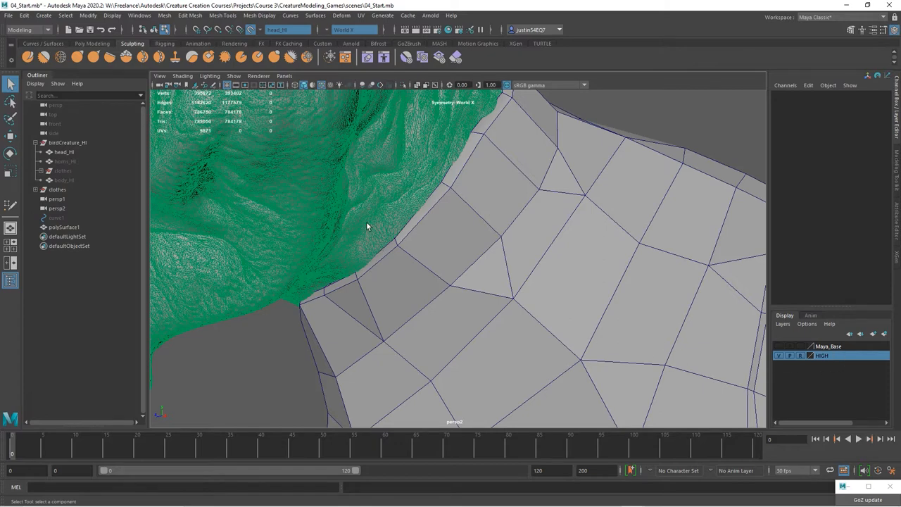
pyautogui.moveTo(365, 225); pyautogui.dragTo(409, 288)
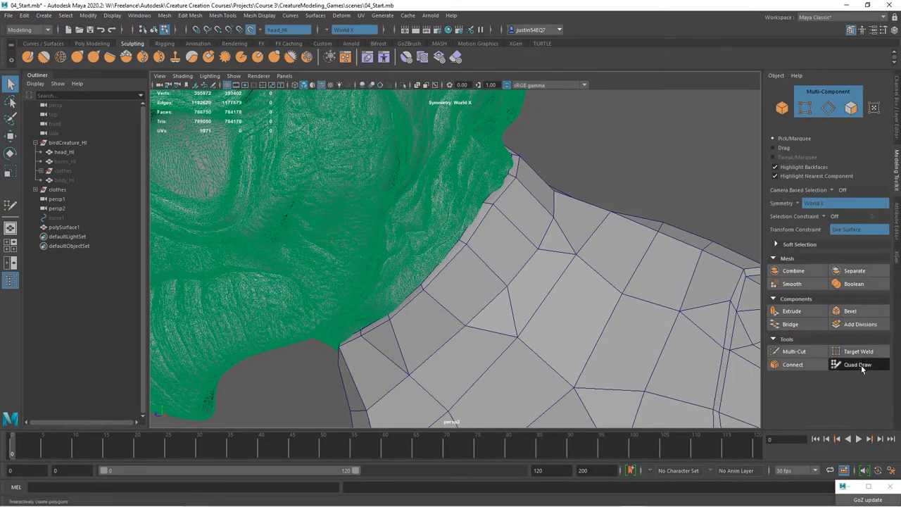
# Step: With Quad Draw, place points along the neck edge of the head and fill a first quad strip
pyautogui.click(857, 363)
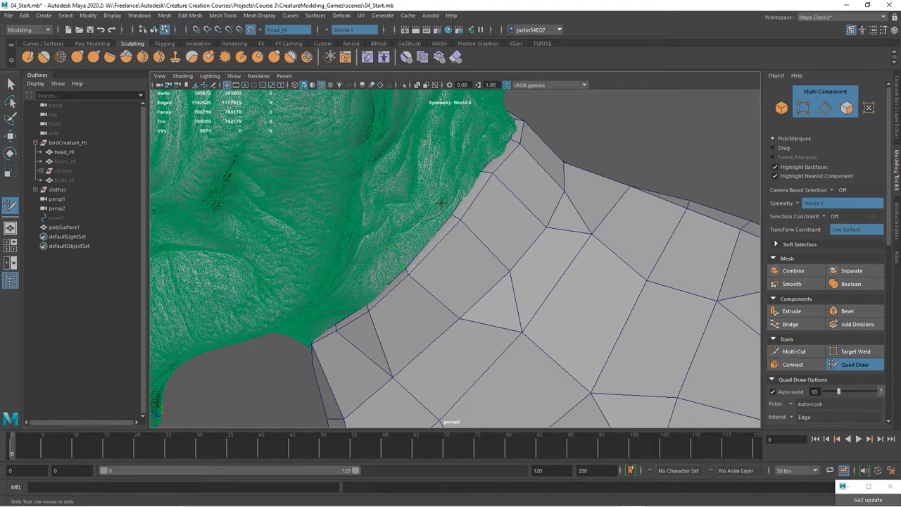
pyautogui.click(422, 239)
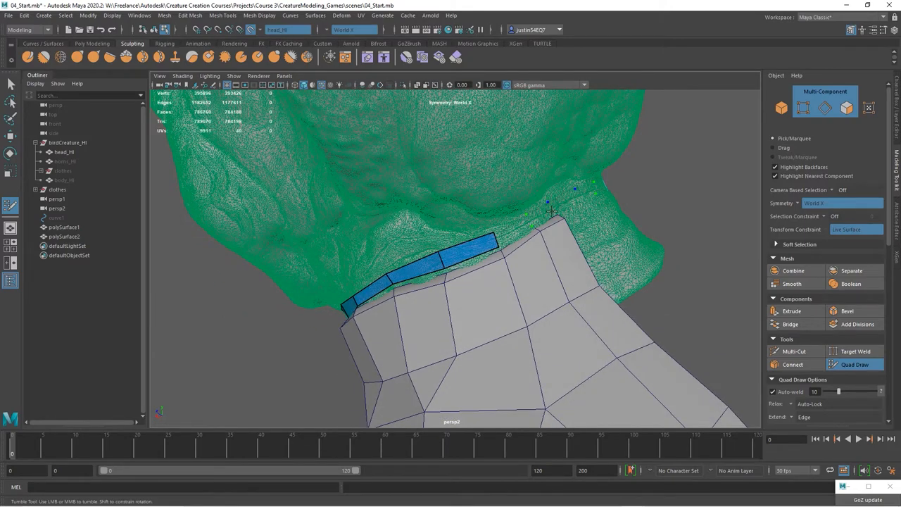
pyautogui.click(552, 211)
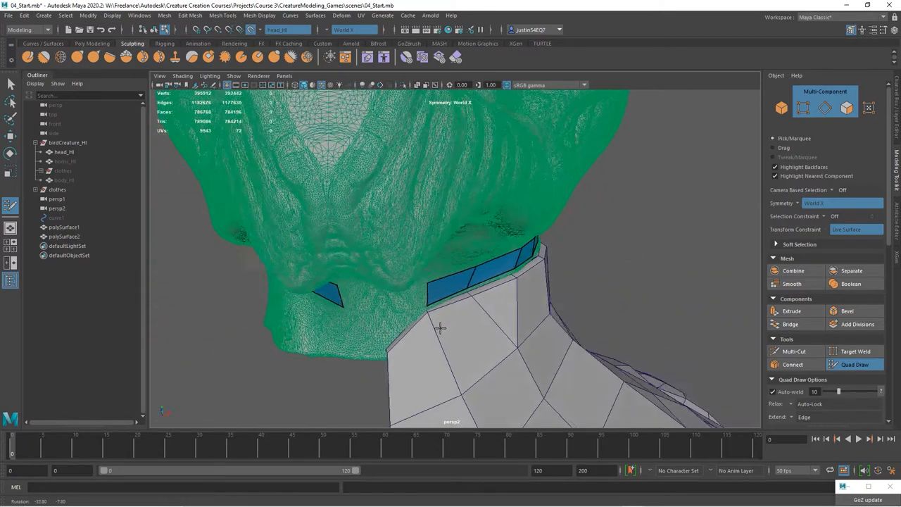
pyautogui.moveTo(439, 326); pyautogui.dragTo(391, 302)
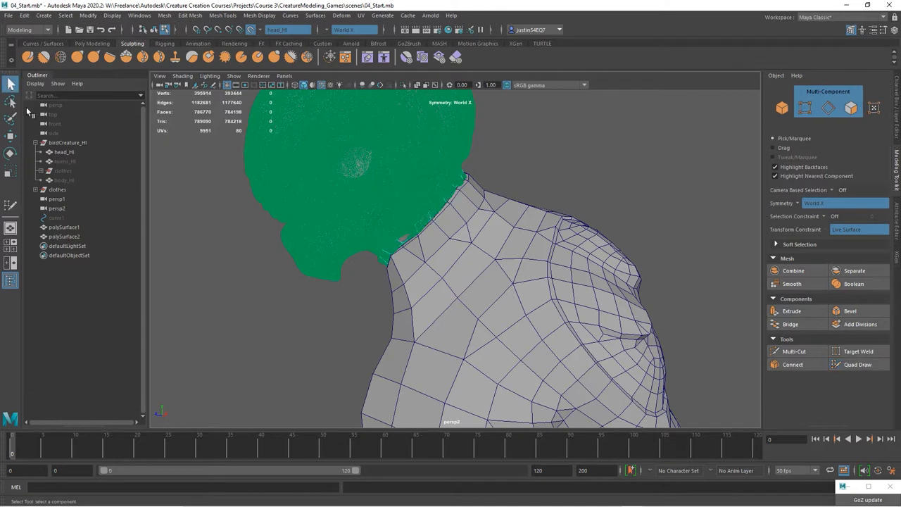
# Step: Resume Quad Draw and extend the quad strip further along the neck edge below the jaw
pyautogui.click(64, 226)
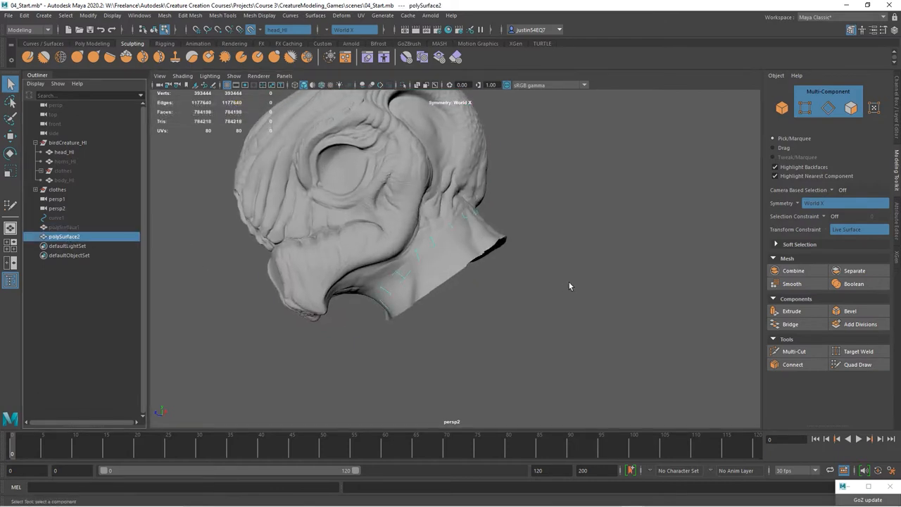
pyautogui.click(862, 364)
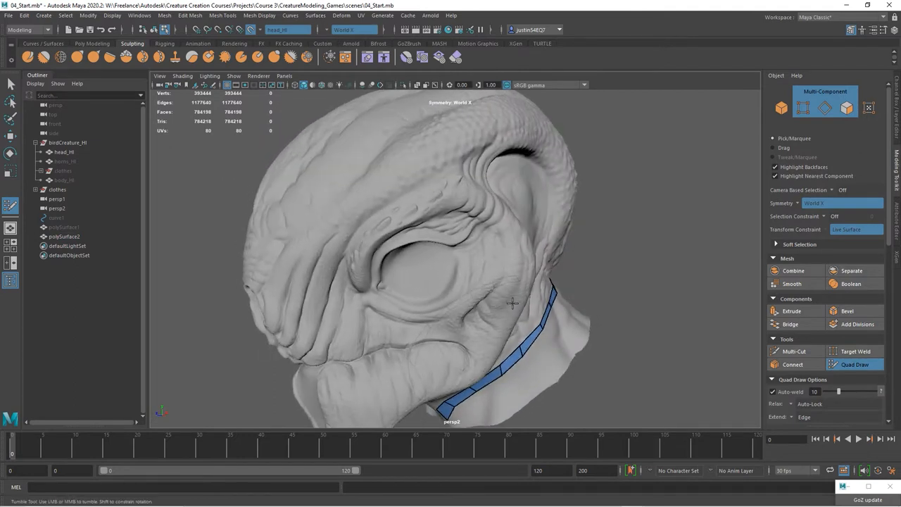
pyautogui.moveTo(514, 303); pyautogui.dragTo(433, 218)
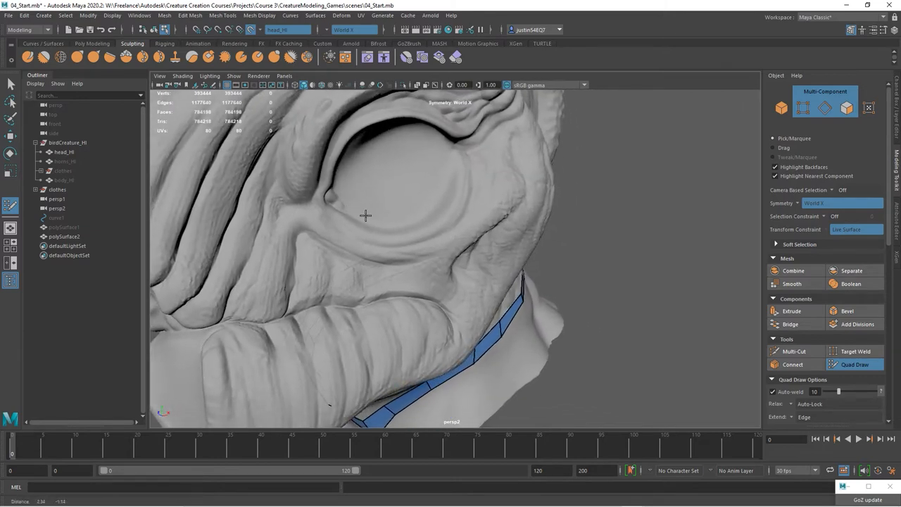
pyautogui.moveTo(366, 216); pyautogui.dragTo(323, 247)
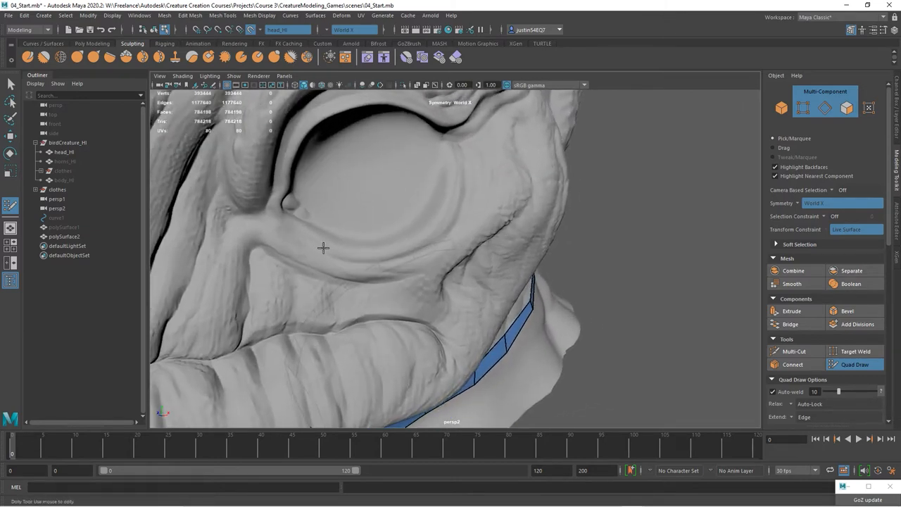
pyautogui.moveTo(430, 236)
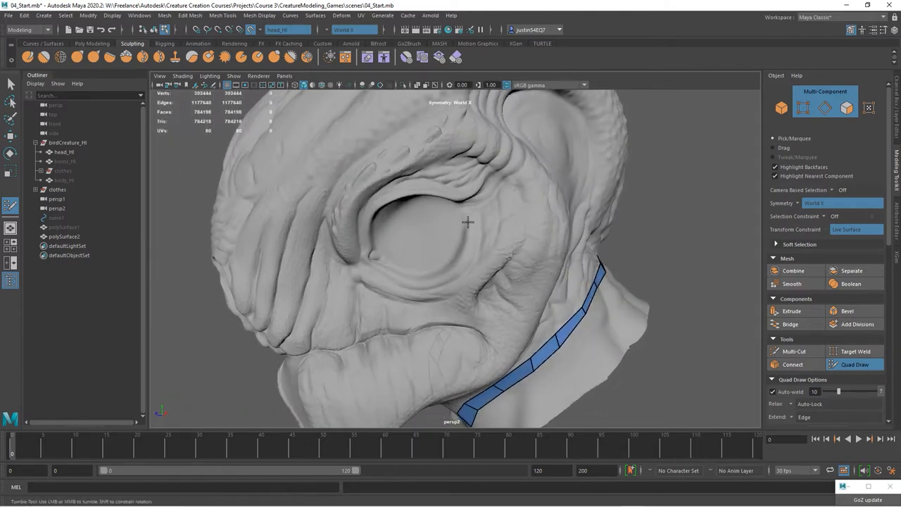
# Step: Build a quad strip arcing over the brow ridge above the eye with Quad Draw
pyautogui.moveTo(468, 222); pyautogui.dragTo(386, 375)
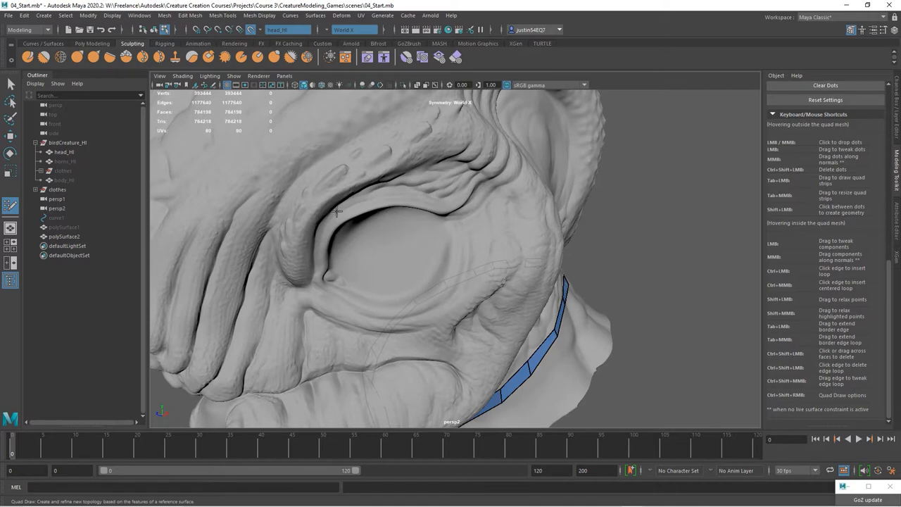
pyautogui.moveTo(337, 211); pyautogui.dragTo(306, 226)
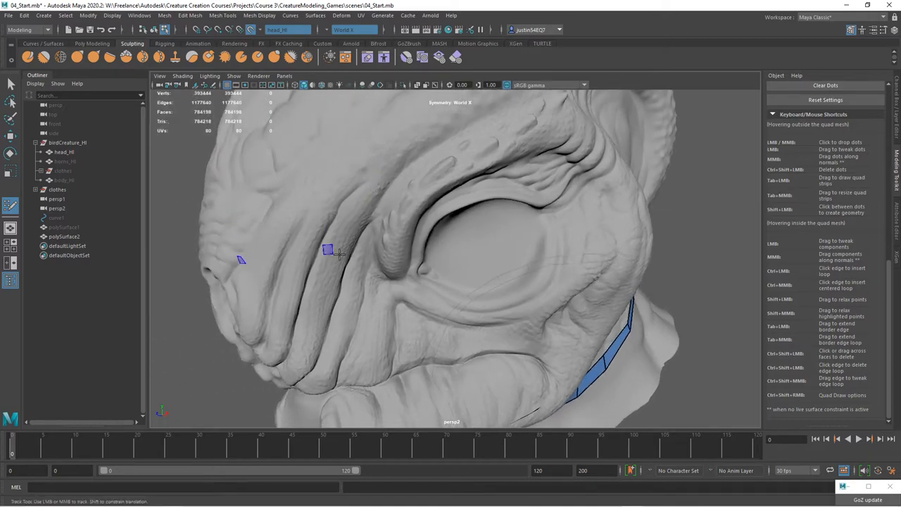
pyautogui.moveTo(327, 250); pyautogui.dragTo(343, 228)
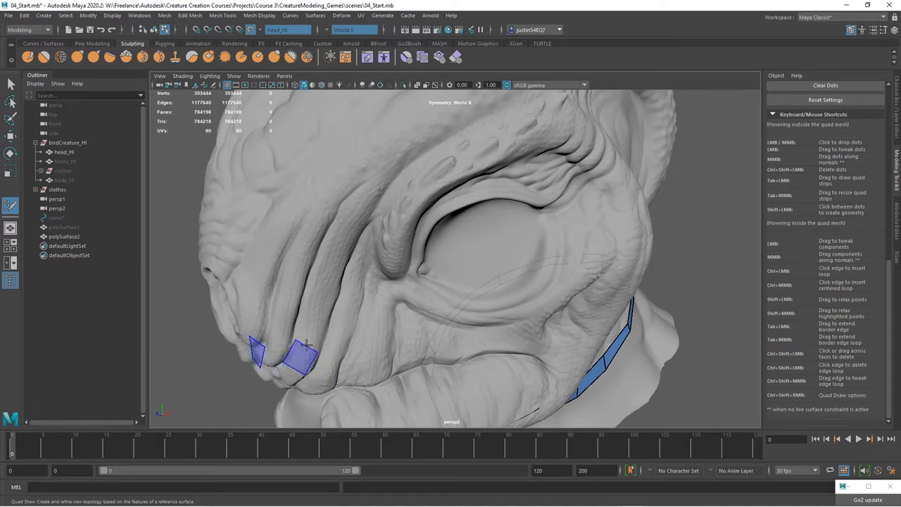
pyautogui.click(325, 283)
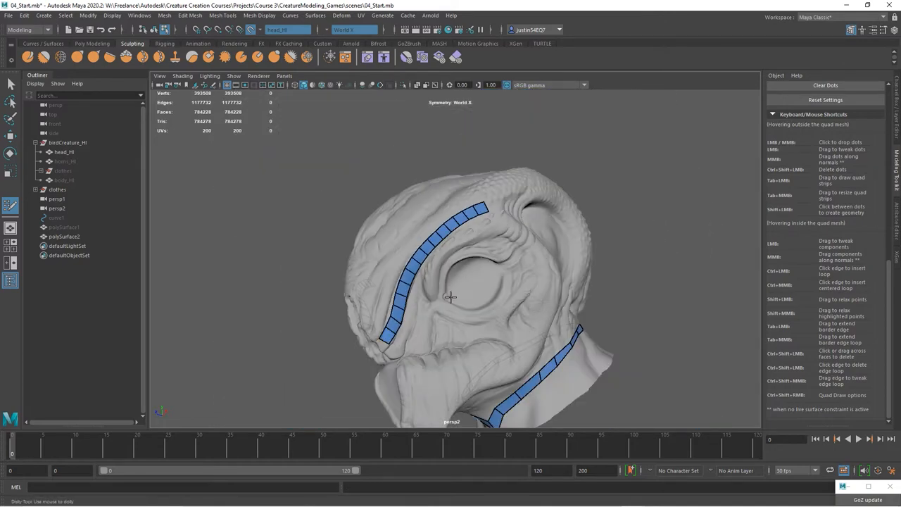
# Step: Add extra rows at the brow strip's upper end and start a quad strip around the eye rim
pyautogui.moveTo(451, 295); pyautogui.dragTo(470, 298)
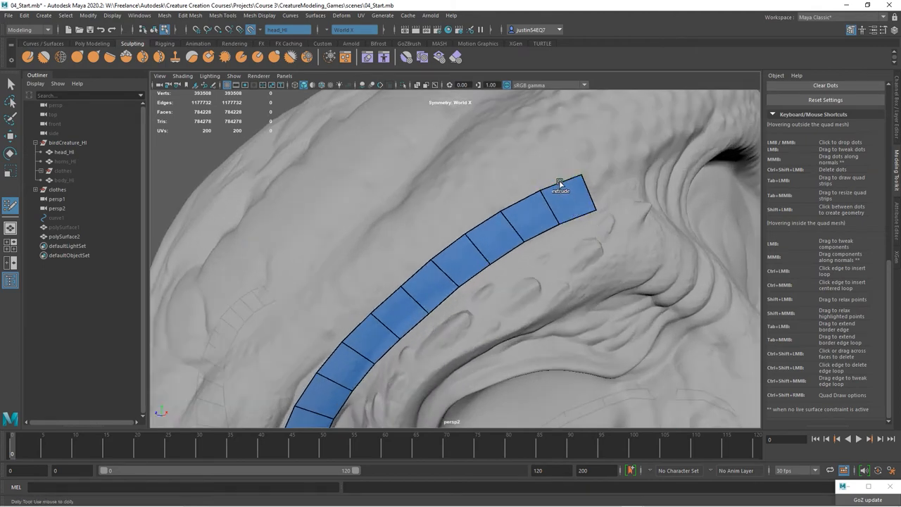
pyautogui.moveTo(570, 183); pyautogui.dragTo(505, 176)
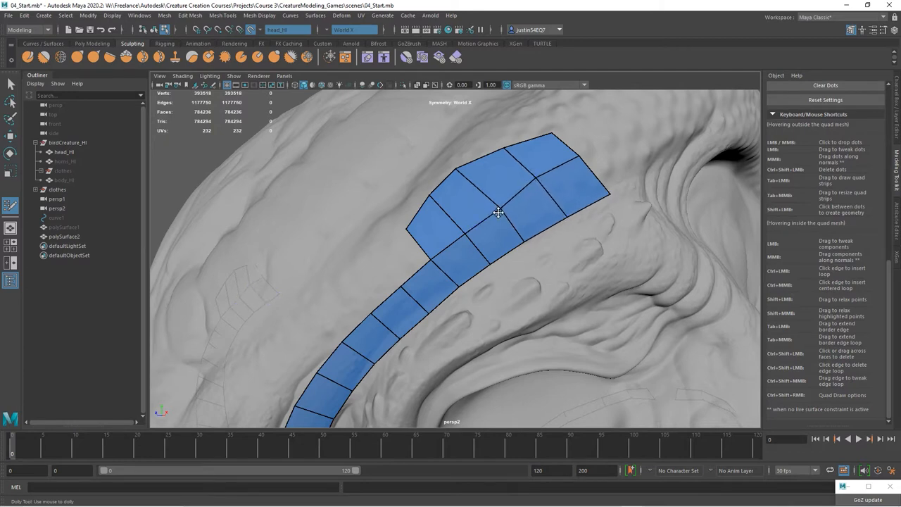
pyautogui.moveTo(422, 273)
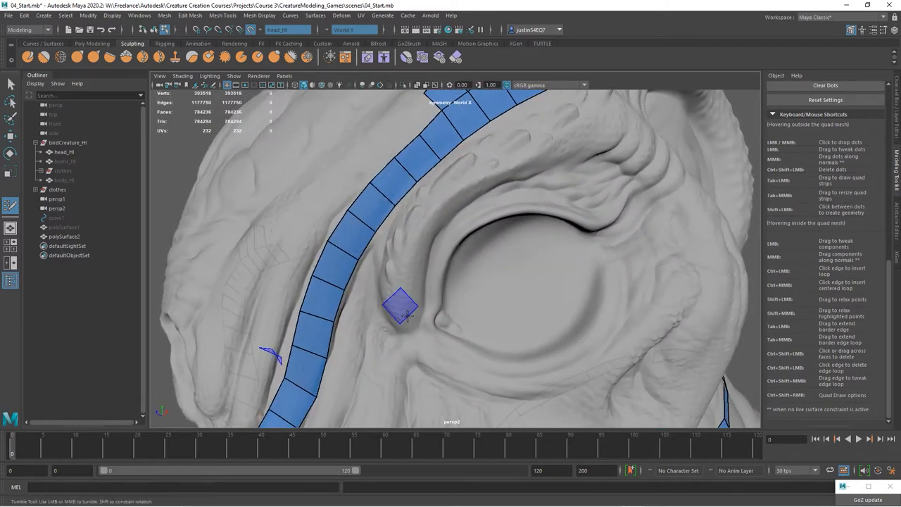
pyautogui.moveTo(401, 307); pyautogui.dragTo(429, 291)
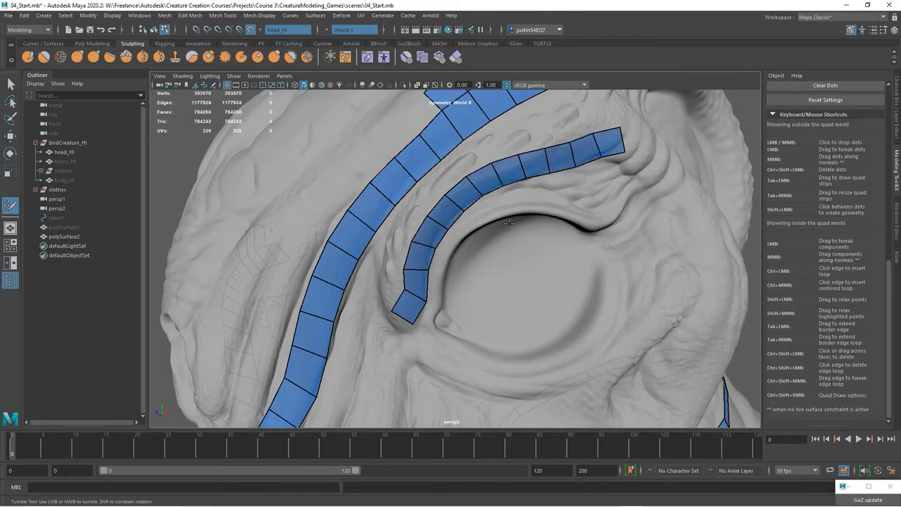
pyautogui.moveTo(507, 225); pyautogui.dragTo(397, 218)
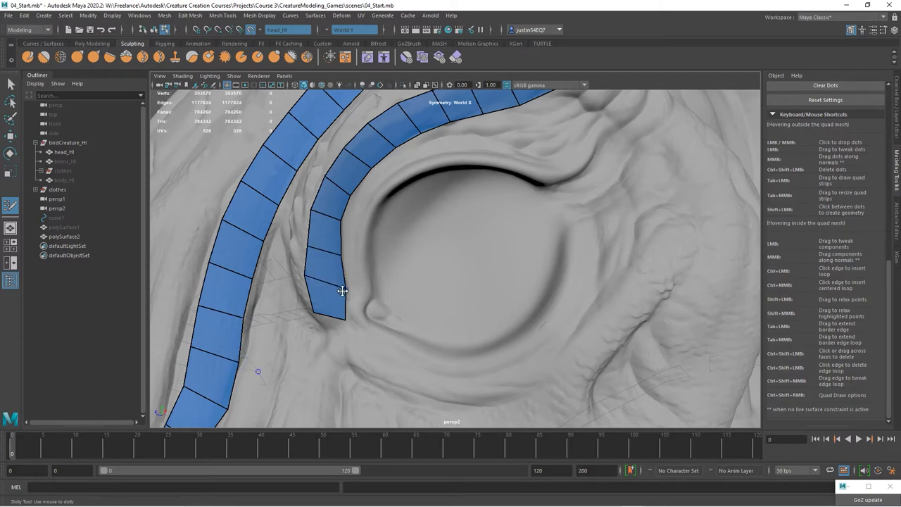
# Step: Extend the eye-rim strip over the top of the socket and add an inner row of quads
pyautogui.moveTo(341, 292); pyautogui.dragTo(359, 228)
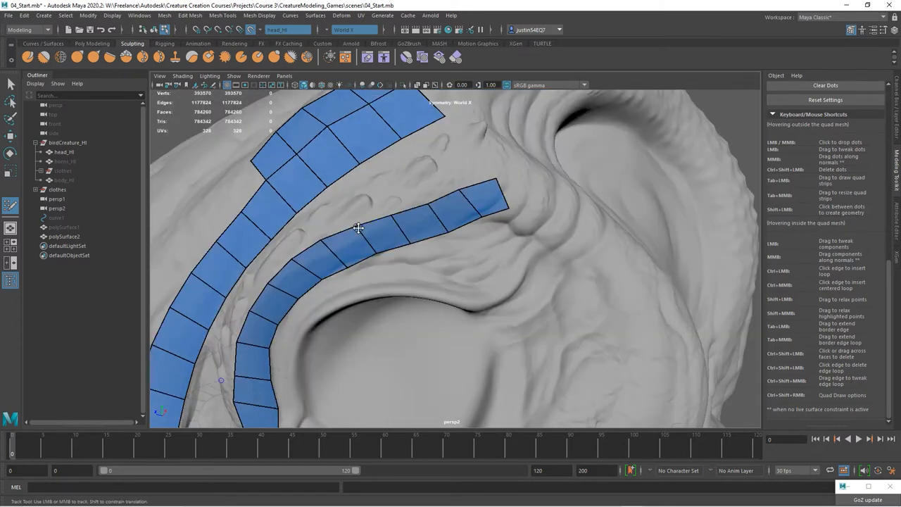
pyautogui.moveTo(396, 206)
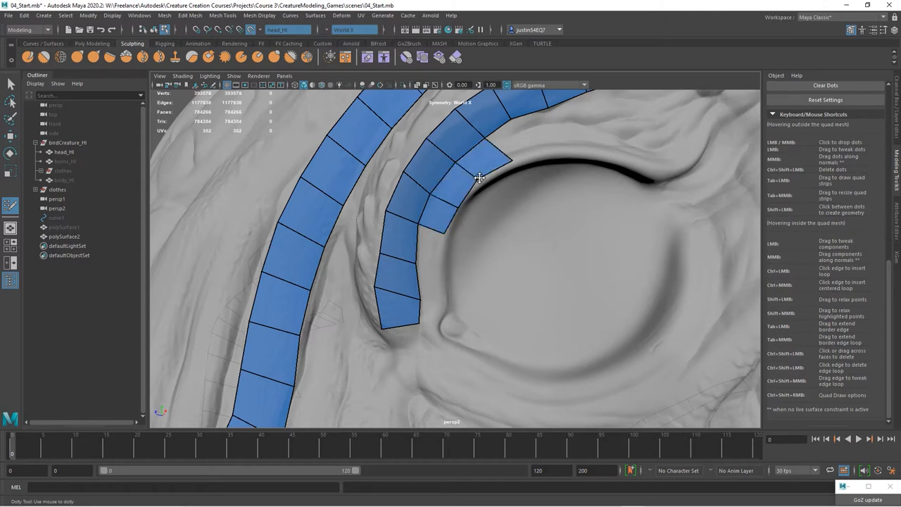
pyautogui.moveTo(479, 177); pyautogui.dragTo(507, 201)
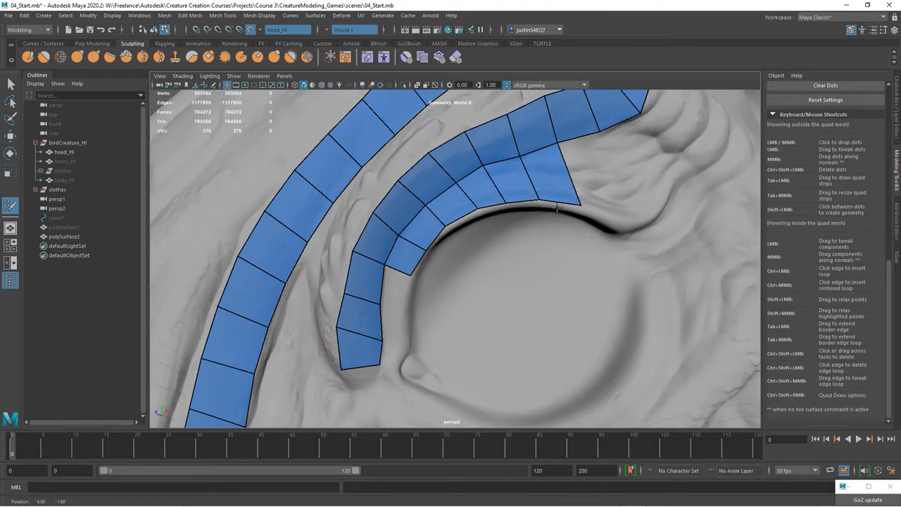
pyautogui.moveTo(556, 211); pyautogui.dragTo(660, 210)
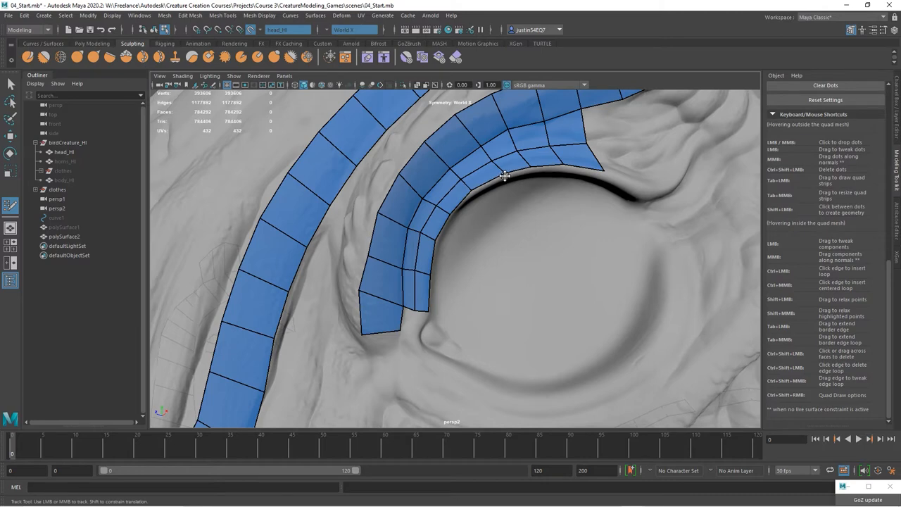
pyautogui.moveTo(504, 176); pyautogui.dragTo(498, 230)
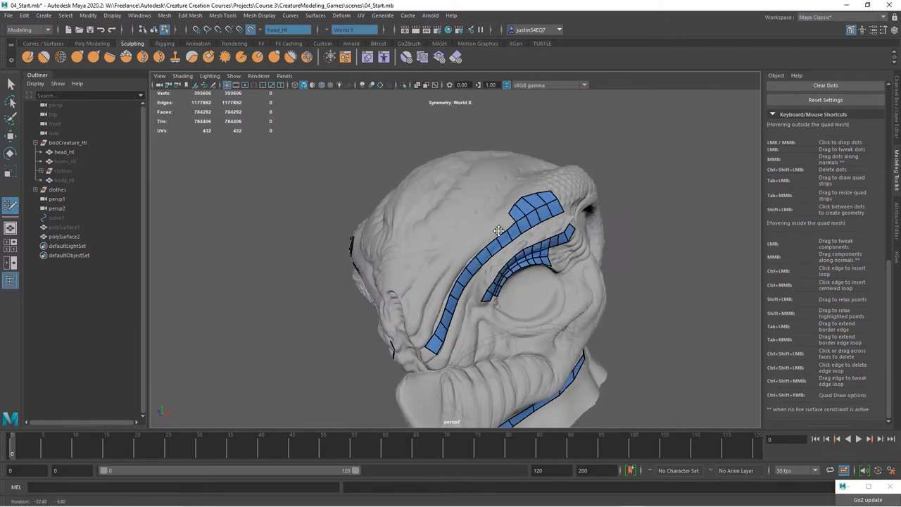
# Step: Draw a band of large quads across the upper skull, extending it toward the back of the head
pyautogui.moveTo(499, 231); pyautogui.dragTo(529, 276)
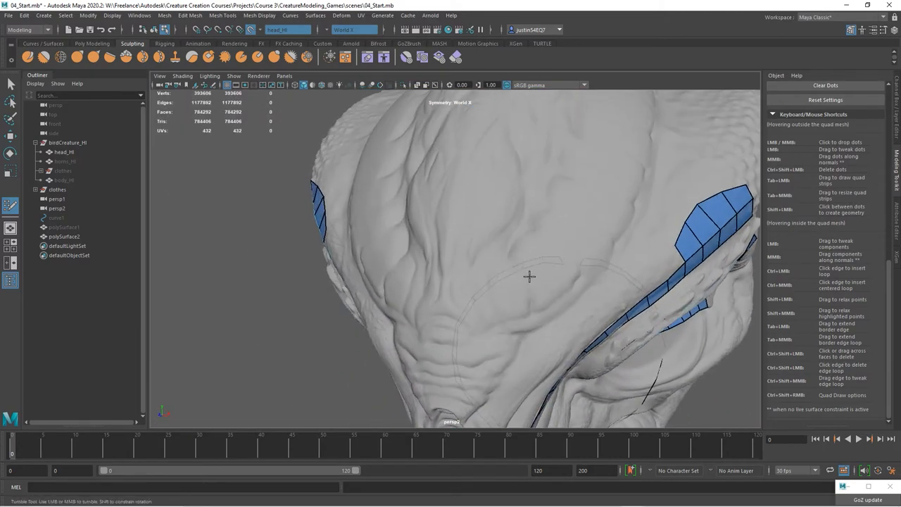
pyautogui.moveTo(528, 276); pyautogui.dragTo(484, 232)
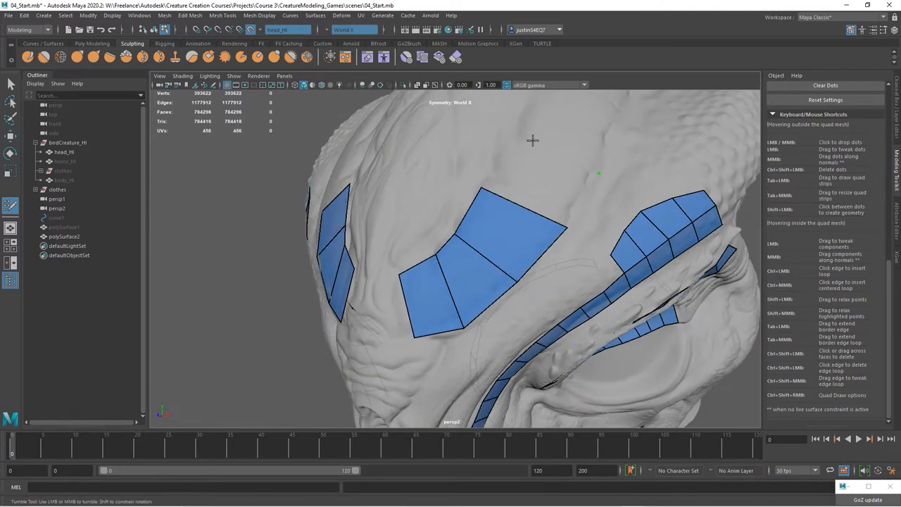
pyautogui.moveTo(532, 140); pyautogui.dragTo(591, 169)
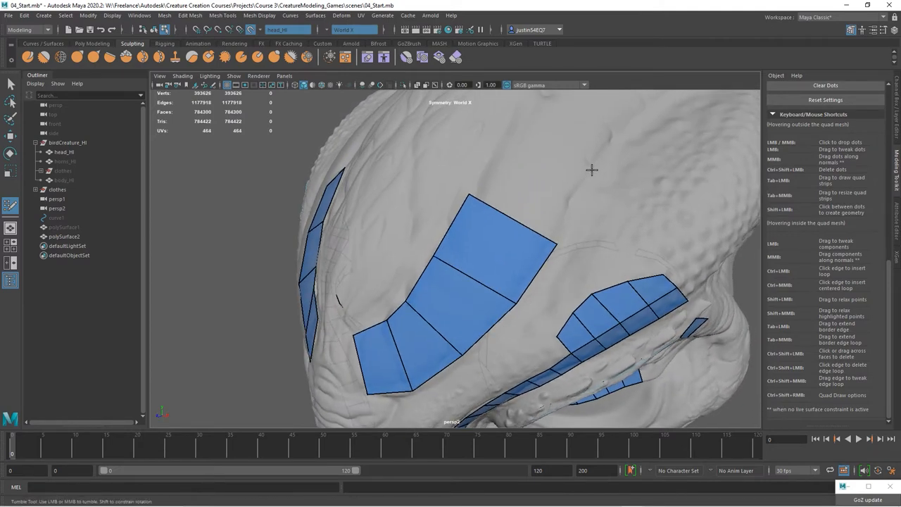
pyautogui.moveTo(591, 169); pyautogui.dragTo(528, 200)
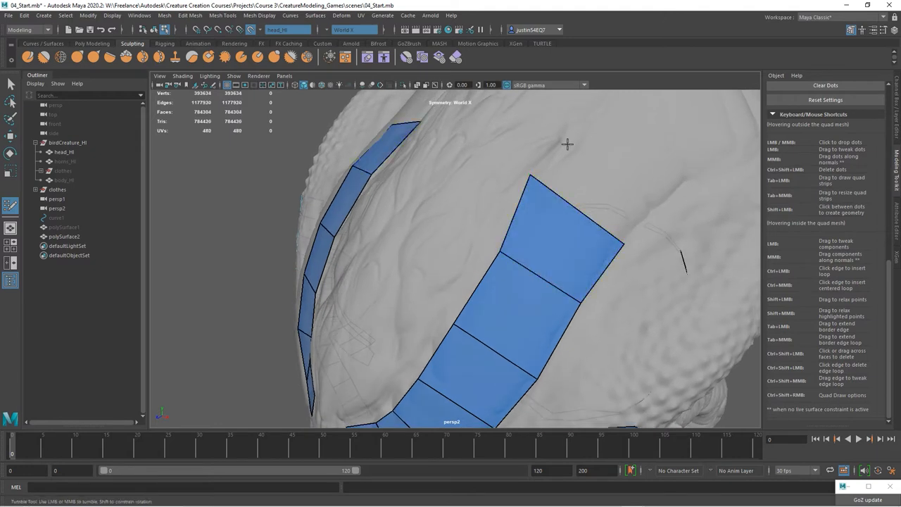
pyautogui.moveTo(568, 143); pyautogui.dragTo(625, 205)
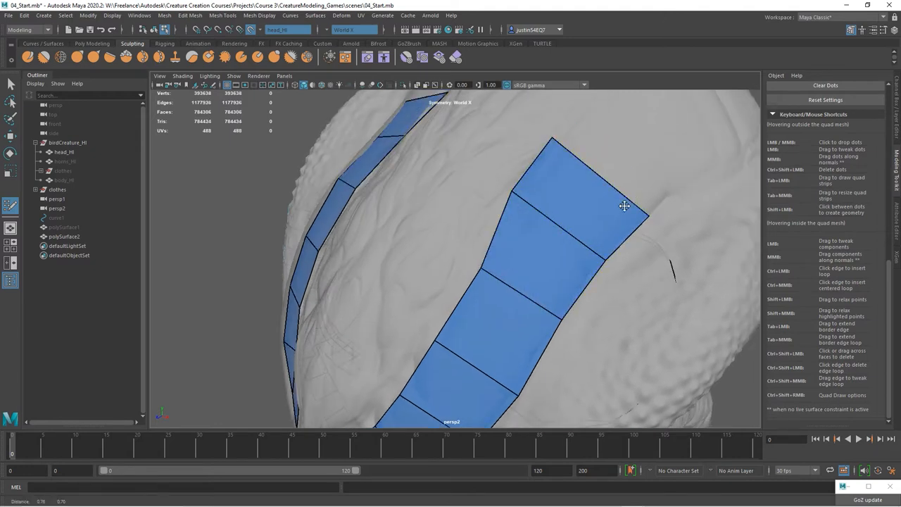
pyautogui.moveTo(622, 205); pyautogui.dragTo(552, 222)
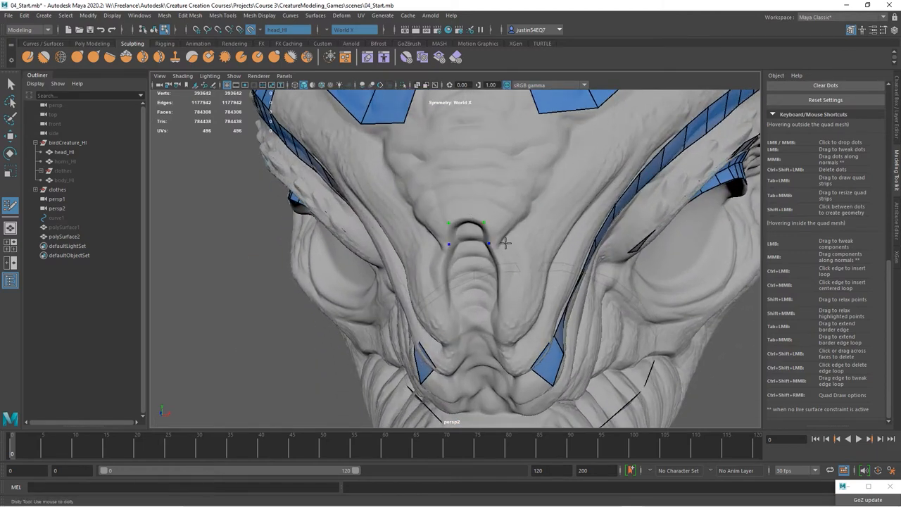
# Step: Outline the nose opening with an arch of quads using Quad Draw
pyautogui.click(505, 233)
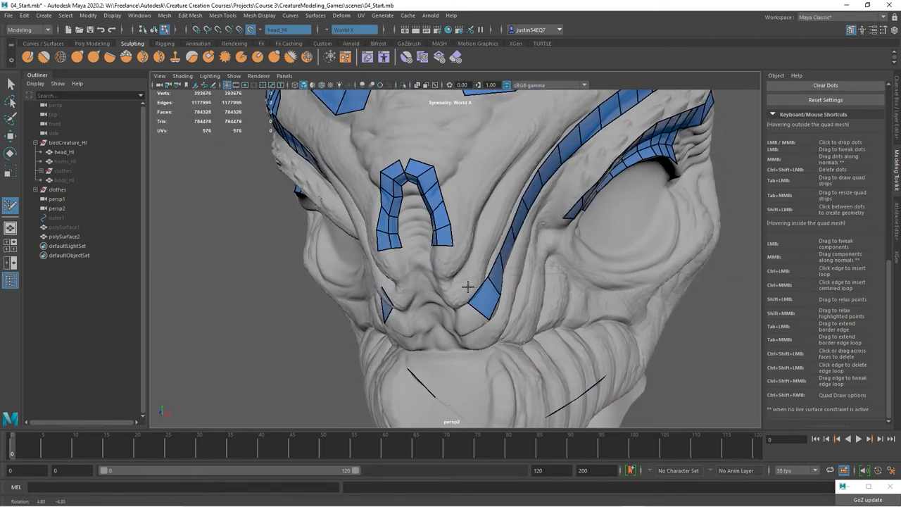
pyautogui.moveTo(467, 287); pyautogui.dragTo(323, 256)
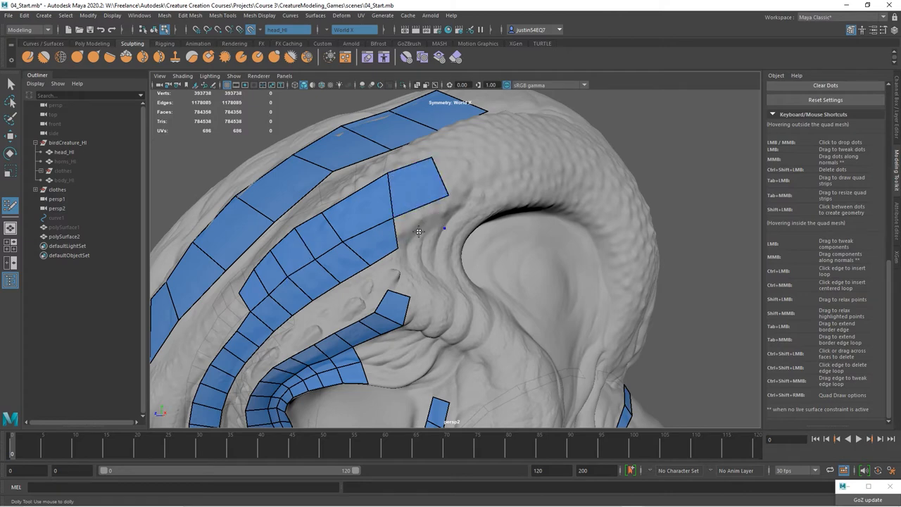
# Step: Start a new quad strip on the ear rim and continue it down along the arch
pyautogui.moveTo(419, 231); pyautogui.dragTo(495, 242)
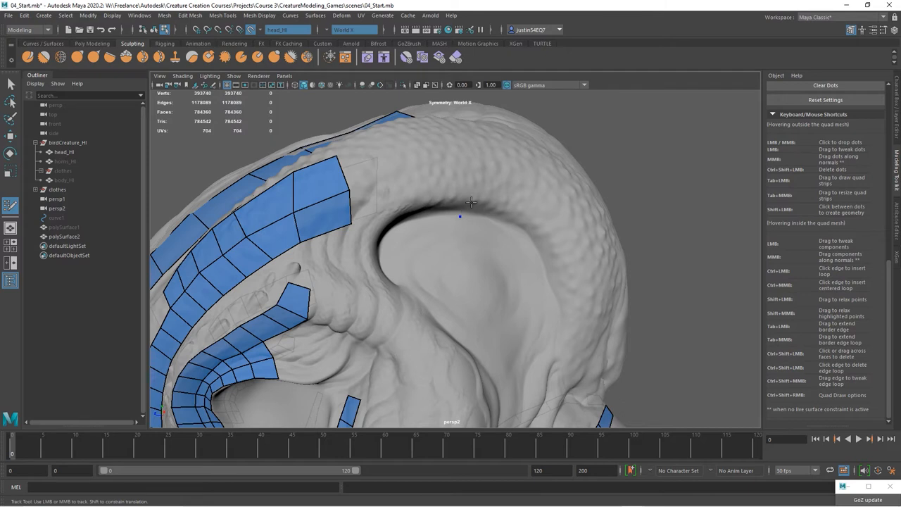
pyautogui.click(481, 211)
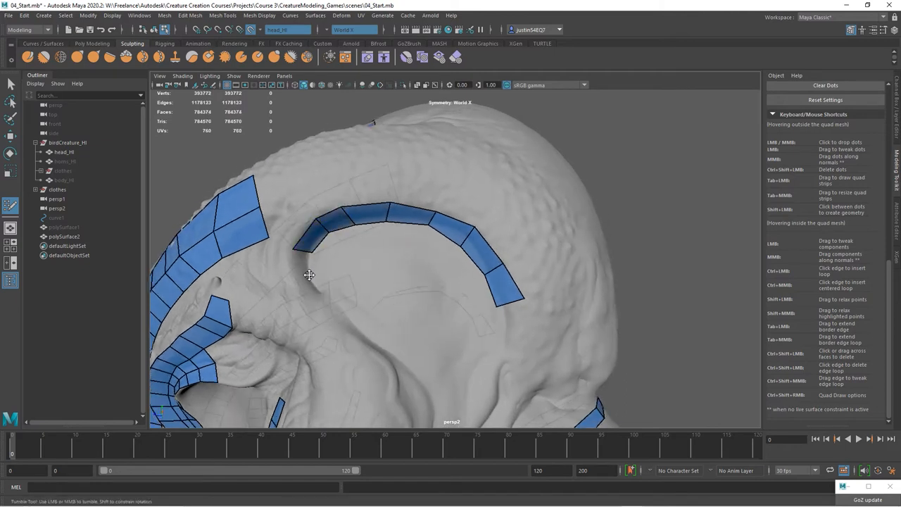
pyautogui.click(303, 270)
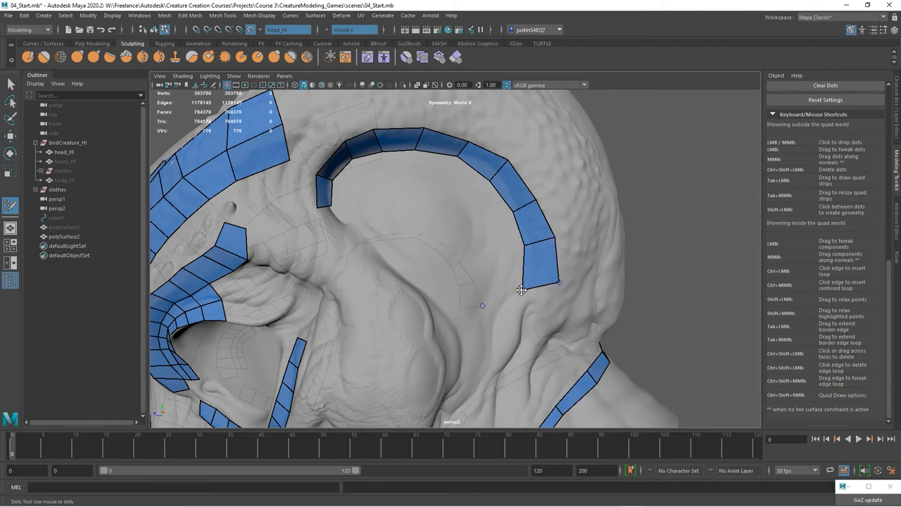
pyautogui.moveTo(520, 288); pyautogui.dragTo(288, 284)
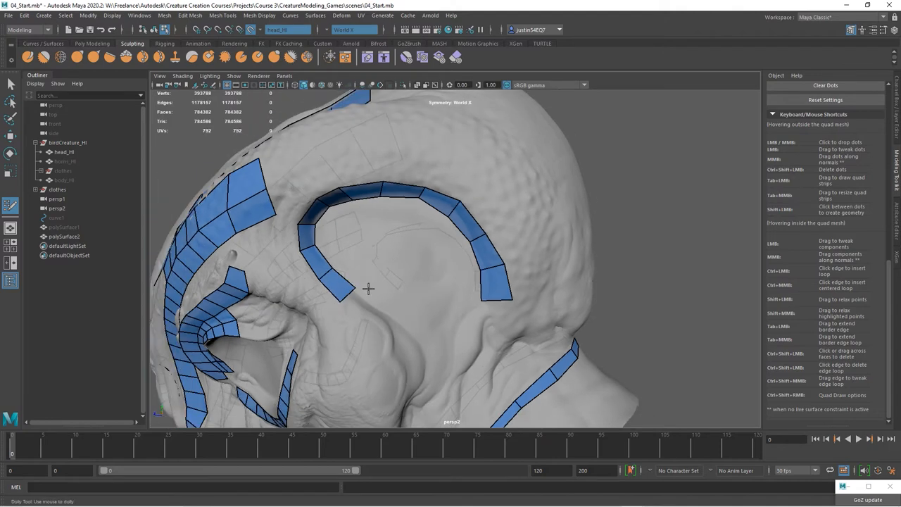
# Step: Add short quad strips along the fold below the ear and in front of it
pyautogui.moveTo(369, 288); pyautogui.dragTo(421, 253)
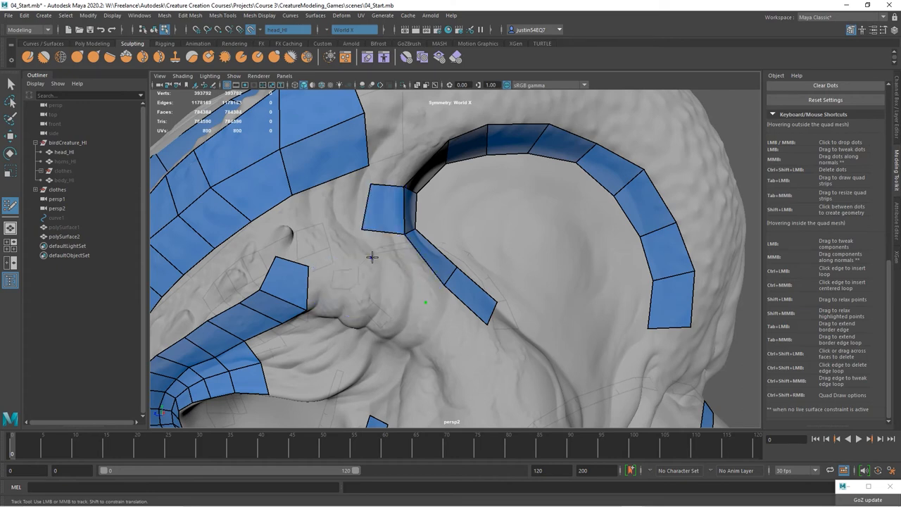
pyautogui.moveTo(371, 256); pyautogui.dragTo(416, 251)
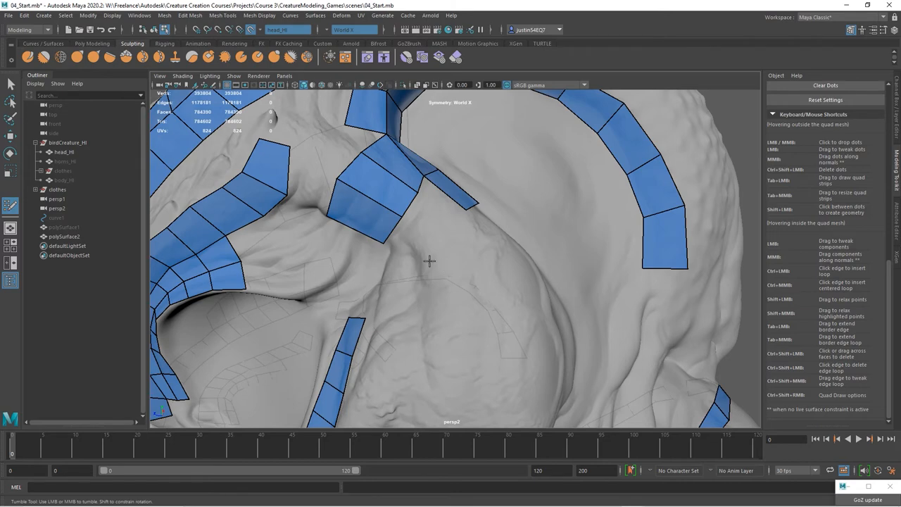
# Step: Add a small multi-row quad patch filling the fold just in front of the ear ridge
pyautogui.moveTo(430, 267); pyautogui.dragTo(419, 253)
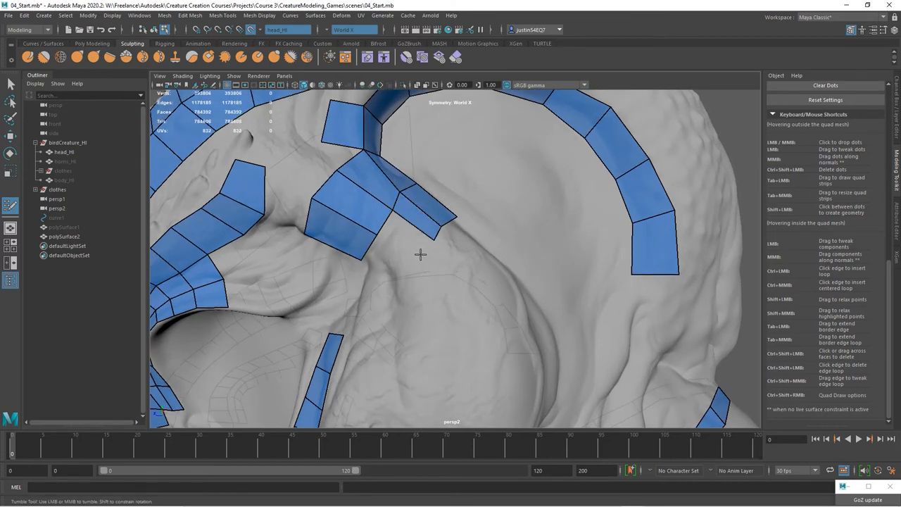
pyautogui.click(401, 259)
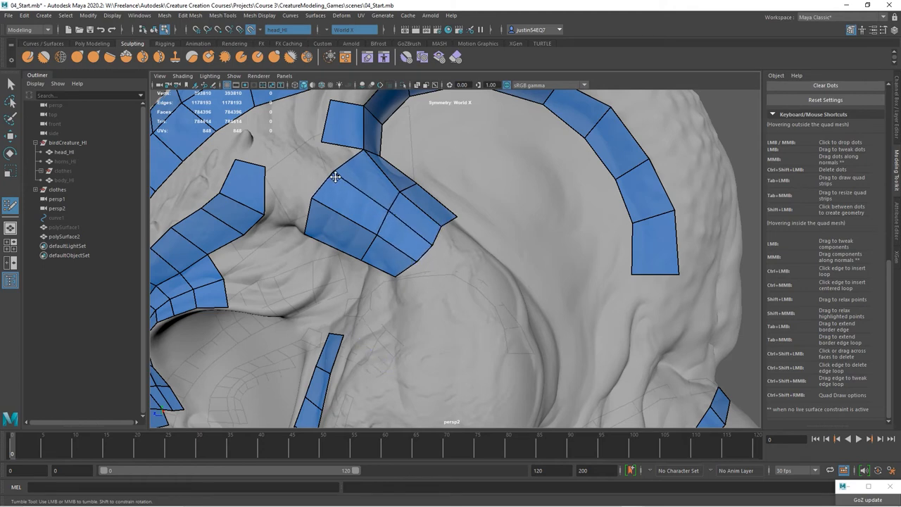
pyautogui.moveTo(335, 177); pyautogui.dragTo(447, 233)
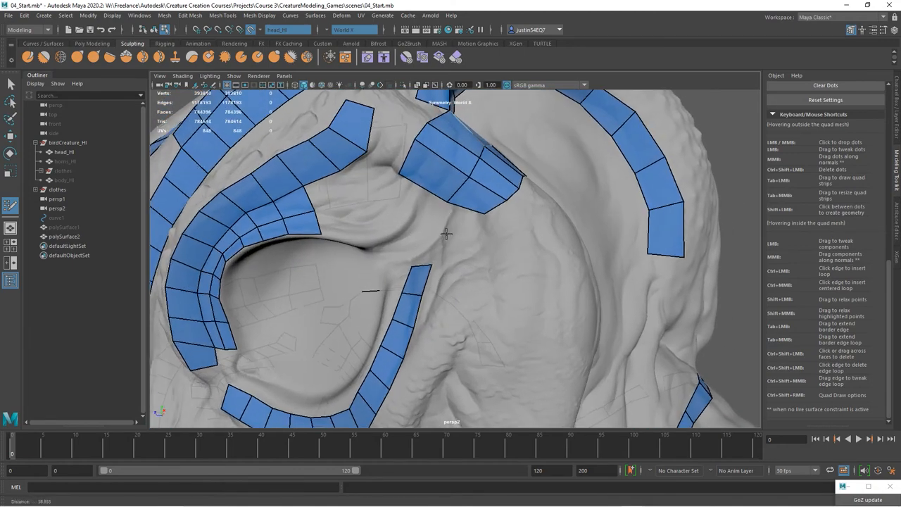
pyautogui.moveTo(448, 234); pyautogui.dragTo(464, 273)
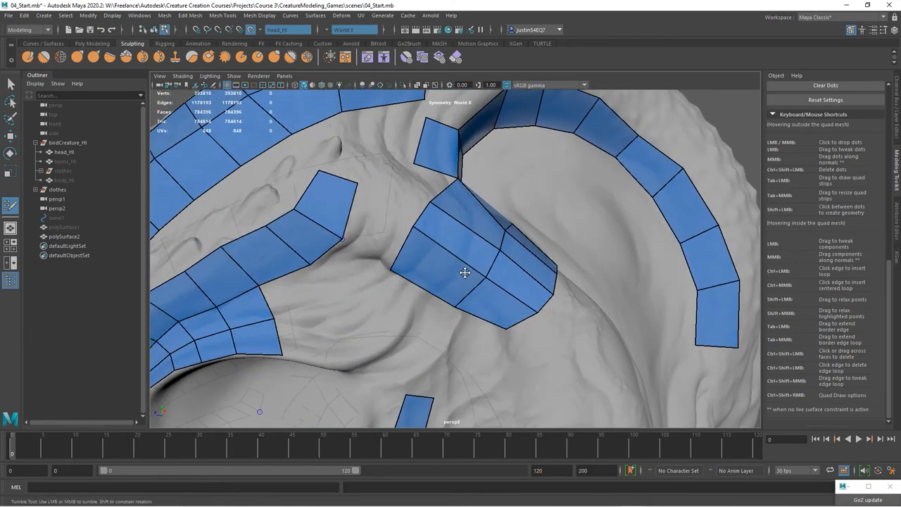
pyautogui.moveTo(465, 273); pyautogui.dragTo(433, 298)
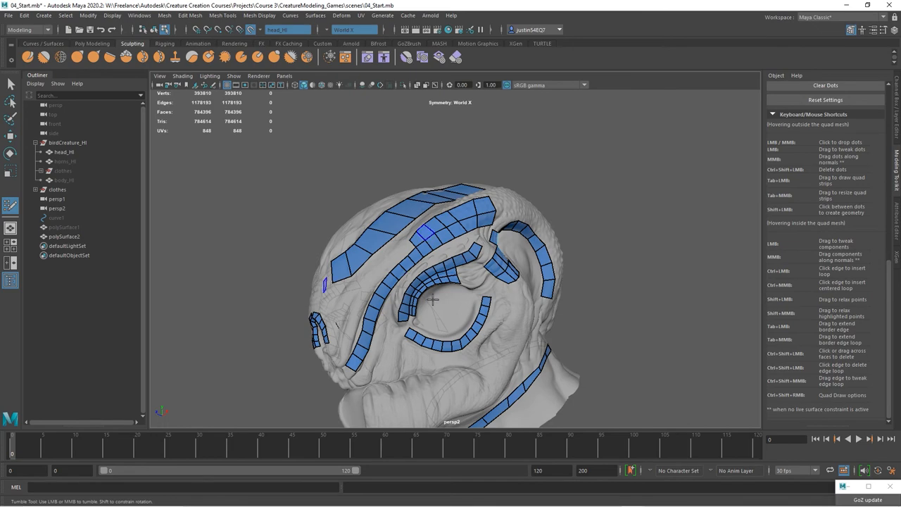
pyautogui.moveTo(436, 295); pyautogui.dragTo(411, 307)
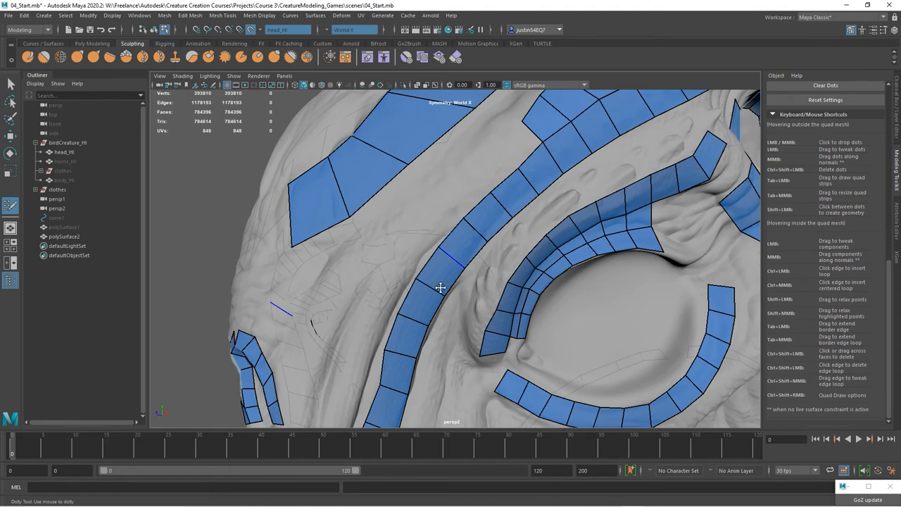
# Step: Build a diagonal quad strip down the side of the neck below the ear toward the base
pyautogui.moveTo(439, 287); pyautogui.dragTo(419, 237)
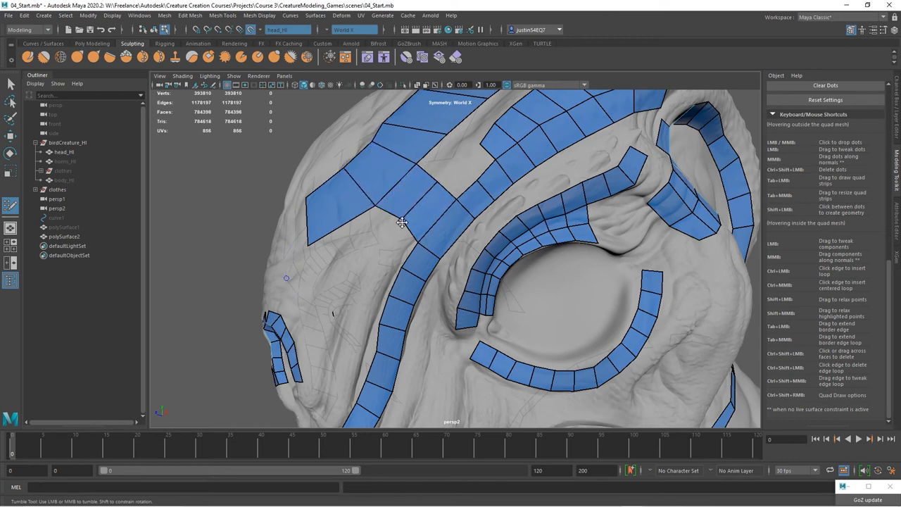
pyautogui.moveTo(401, 223); pyautogui.dragTo(430, 315)
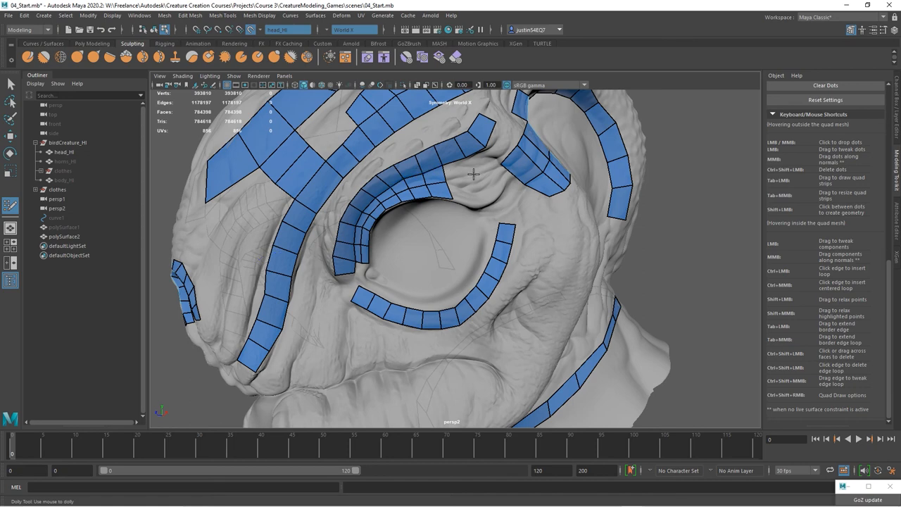
pyautogui.moveTo(430, 275)
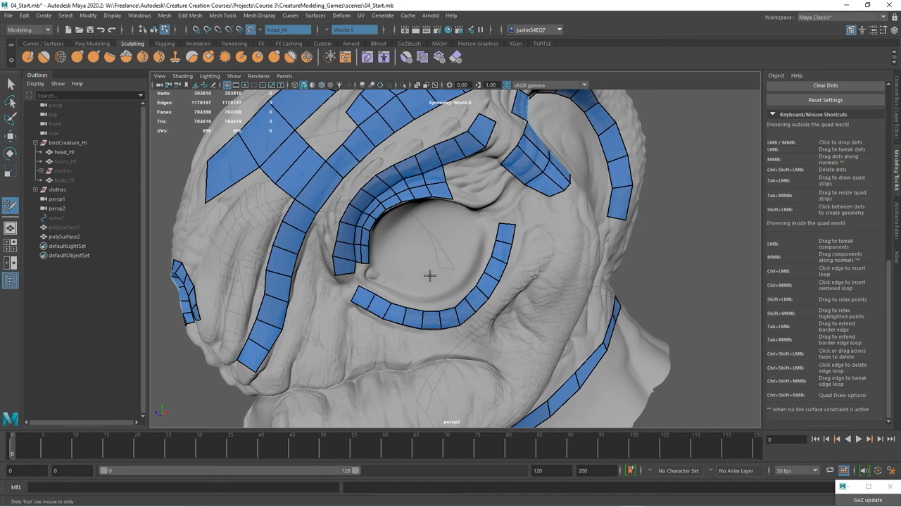
pyautogui.moveTo(429, 274); pyautogui.dragTo(380, 158)
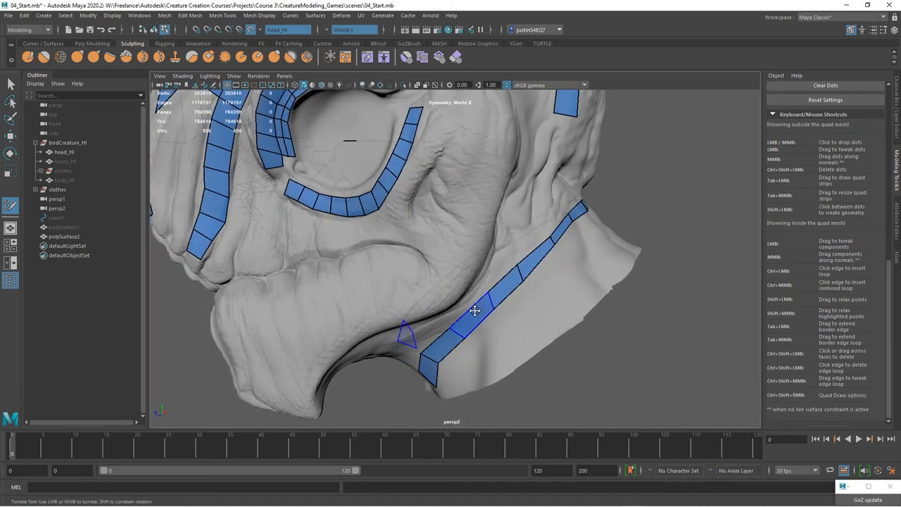
pyautogui.moveTo(476, 310); pyautogui.dragTo(532, 311)
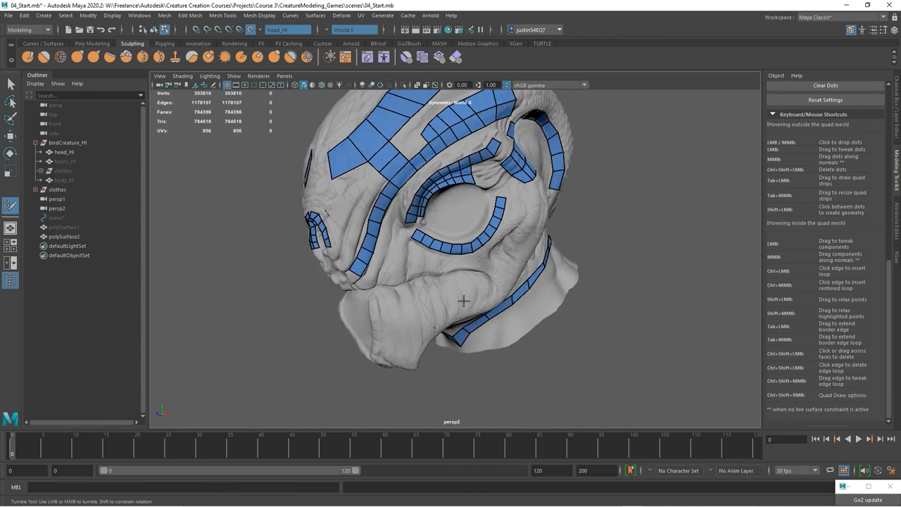
pyautogui.moveTo(465, 301); pyautogui.dragTo(415, 203)
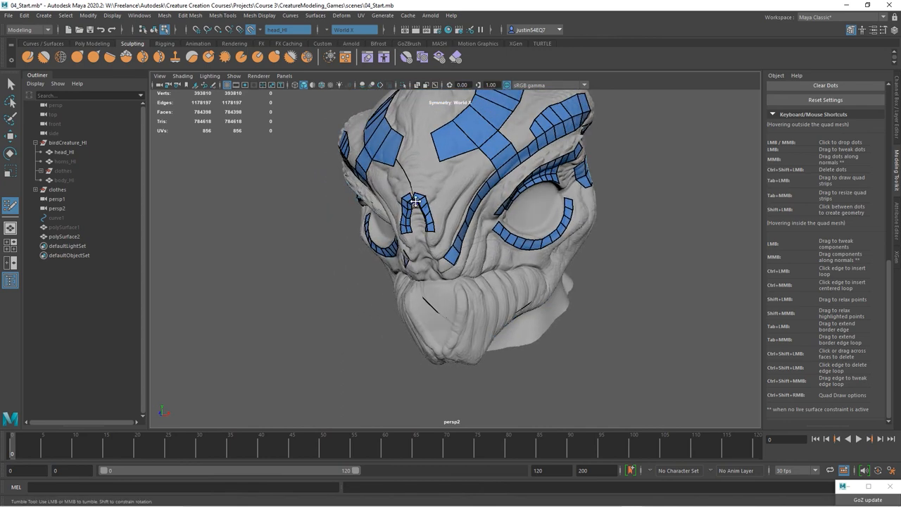
pyautogui.moveTo(419, 265)
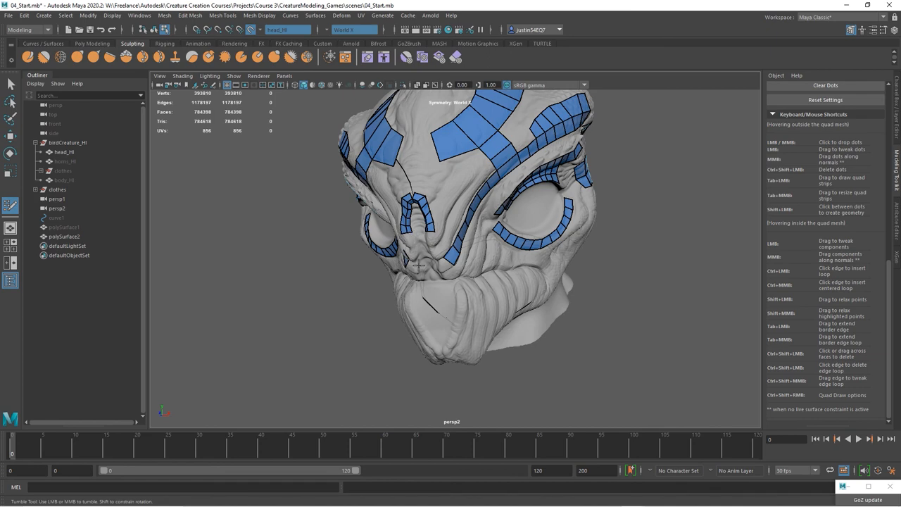
pyautogui.moveTo(451, 247); pyautogui.dragTo(430, 282)
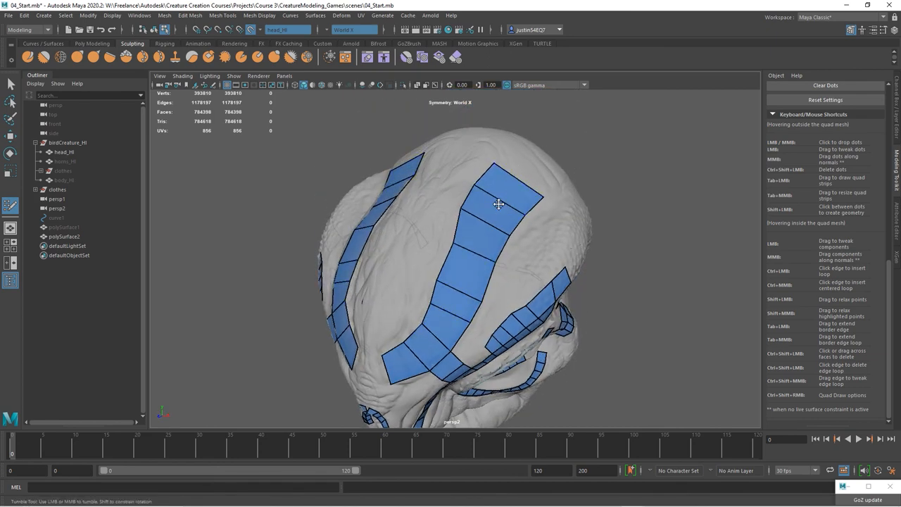
pyautogui.moveTo(493, 204); pyautogui.dragTo(493, 239)
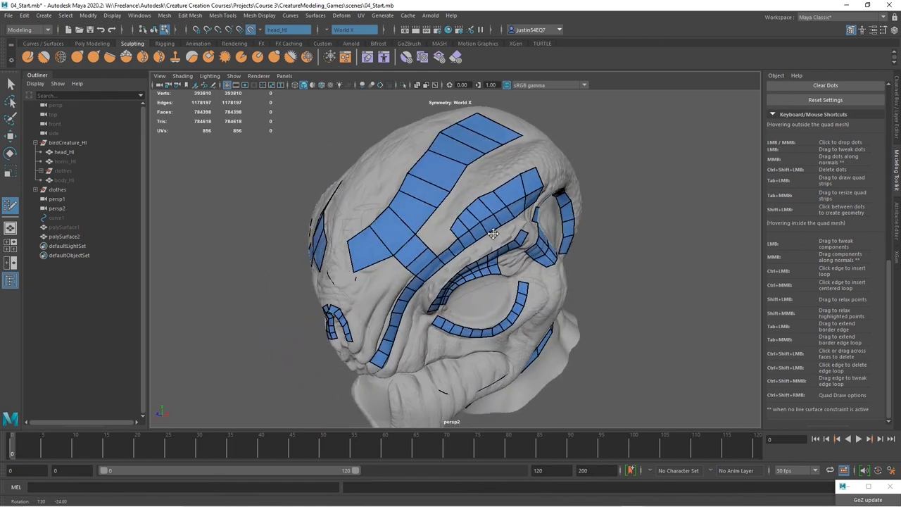
pyautogui.moveTo(493, 232); pyautogui.dragTo(523, 289)
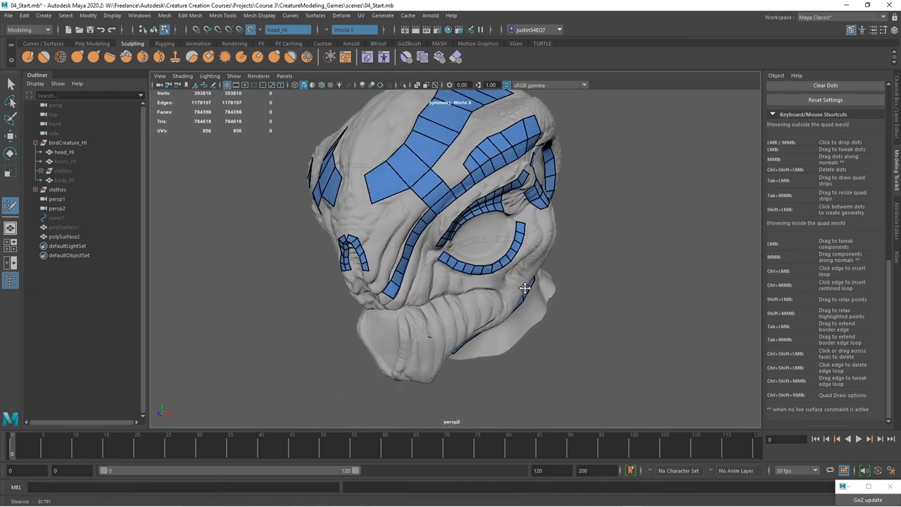